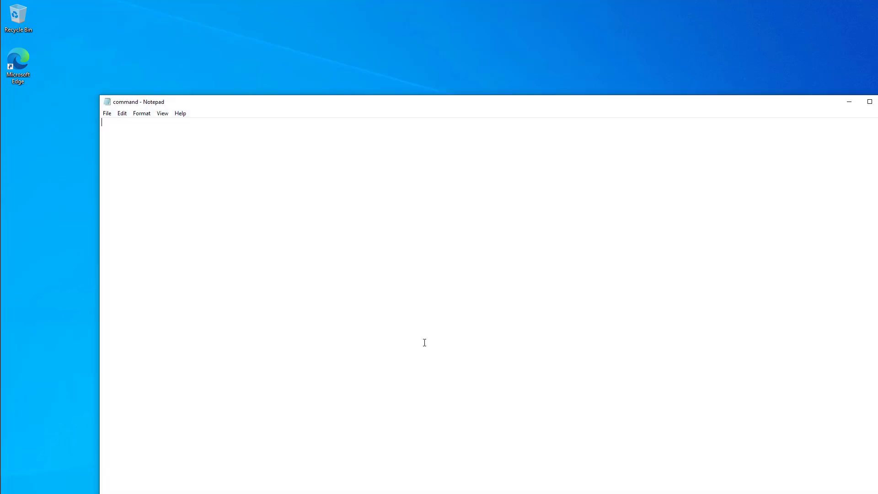
mouse_move(844, 118)
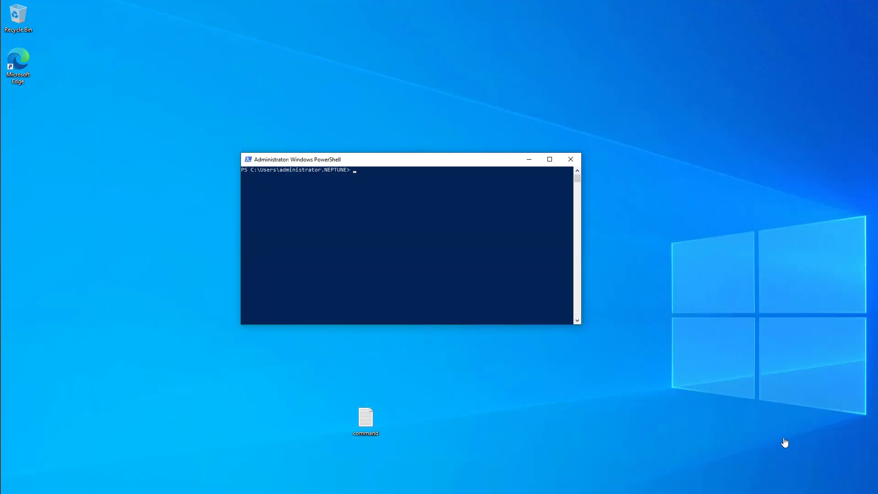
Step: Select the 'command' file on the desktop and focus the Administrator PowerShell window
click(365, 417)
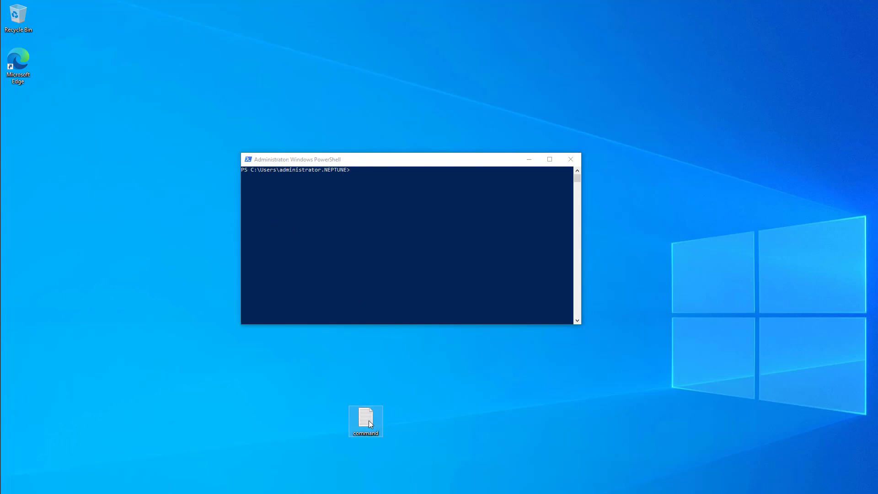
double_click(365, 417)
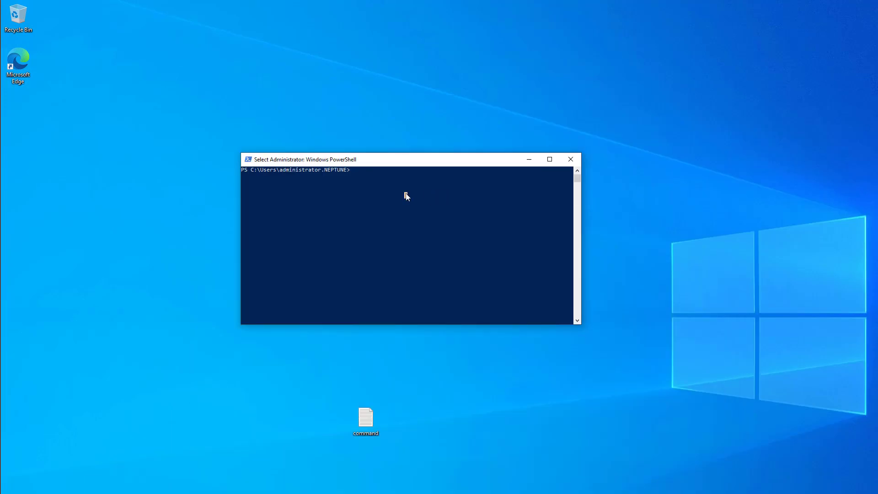
Step: Enter 'icacls c:\windows\system32\config\sam' at the PowerShell prompt
text(icacls c:\windows\system32\config\sam)
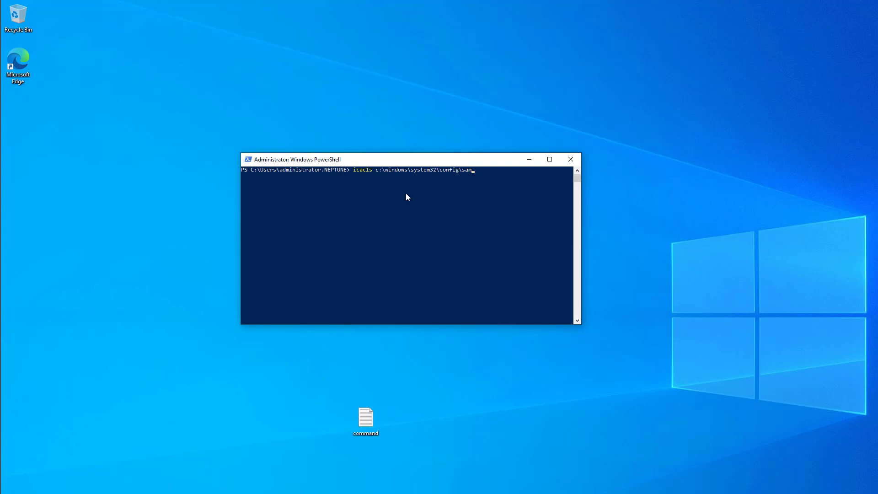
mouse_move(484, 177)
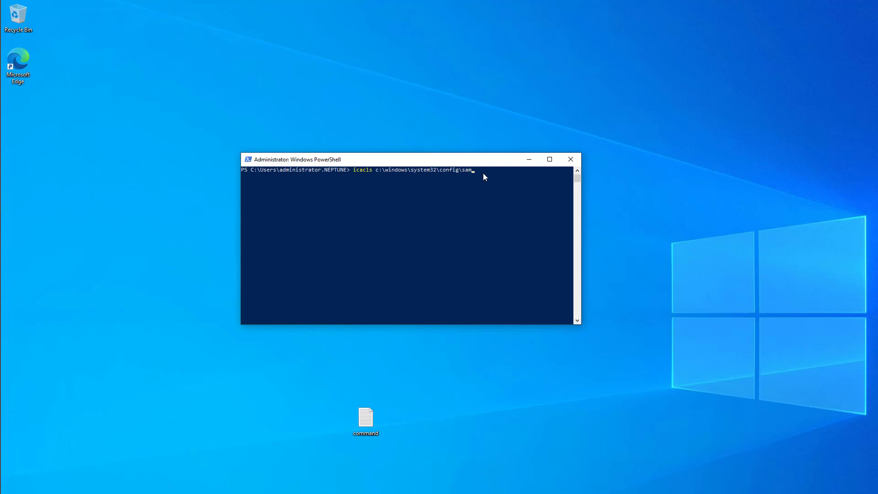
mouse_move(474, 175)
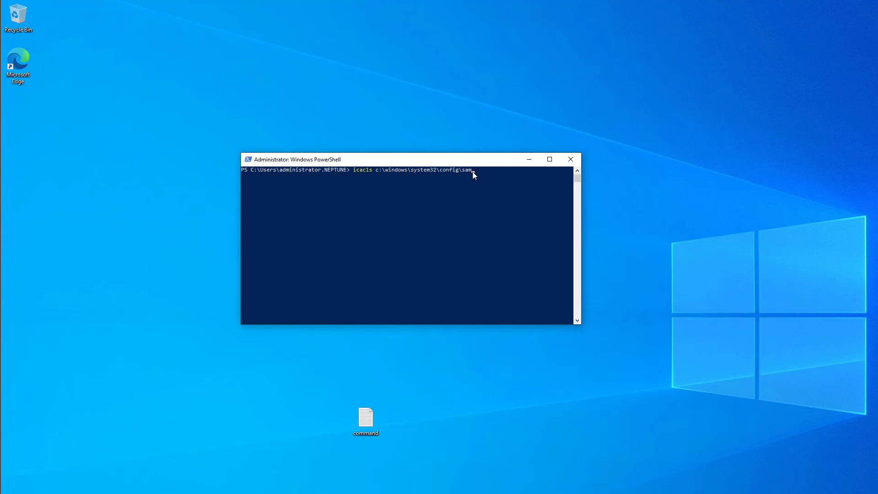
text(44)
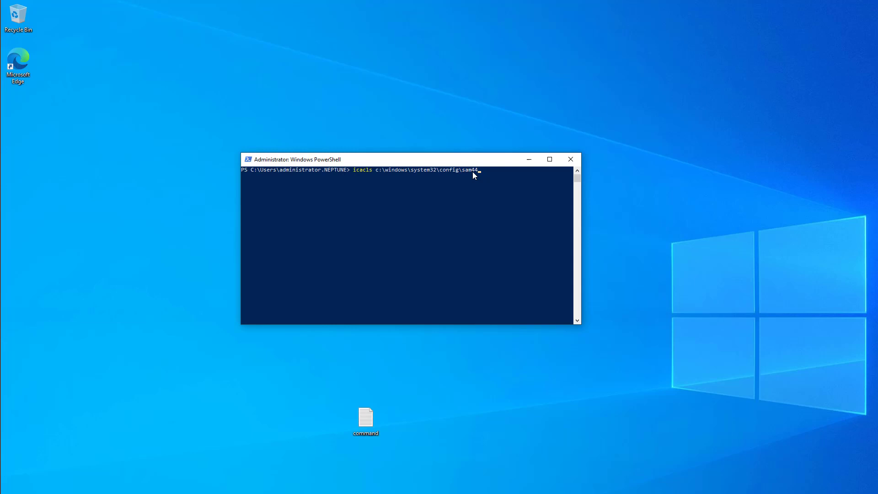
Step: Run the icacls query, showing BUILTIN\Users:(I)(RX) on the SAM file
key(Enter)
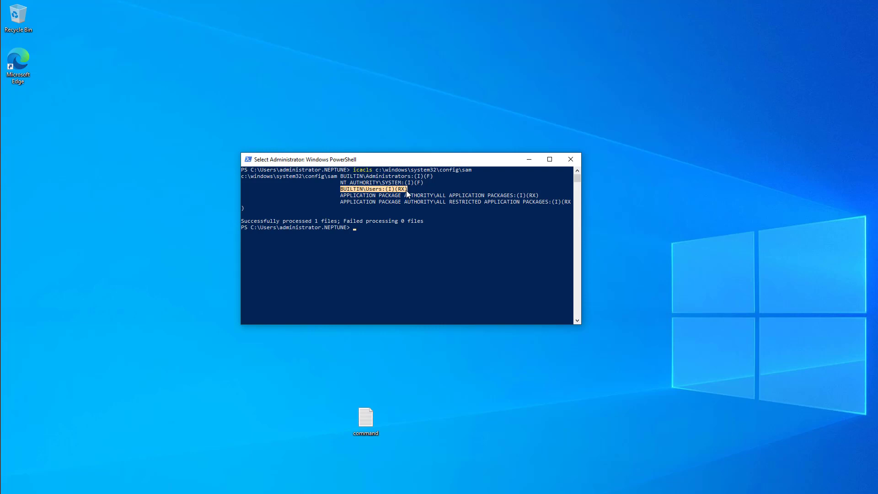
mouse_move(428, 192)
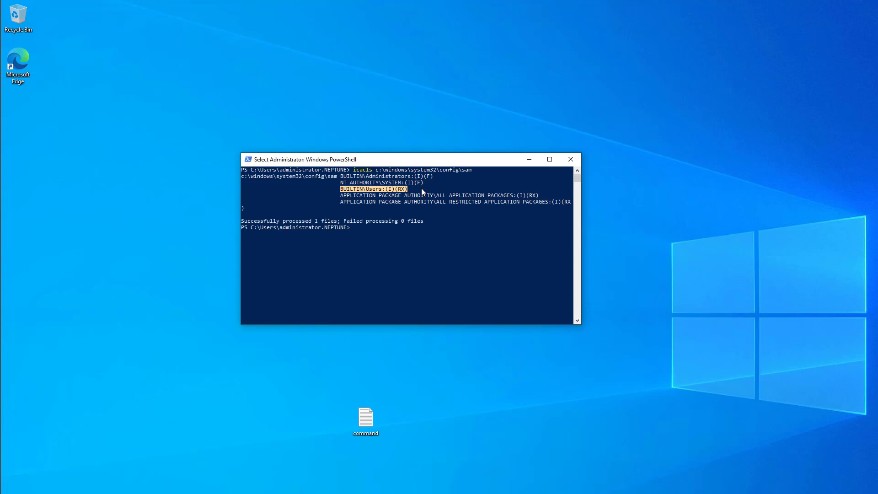
mouse_move(419, 192)
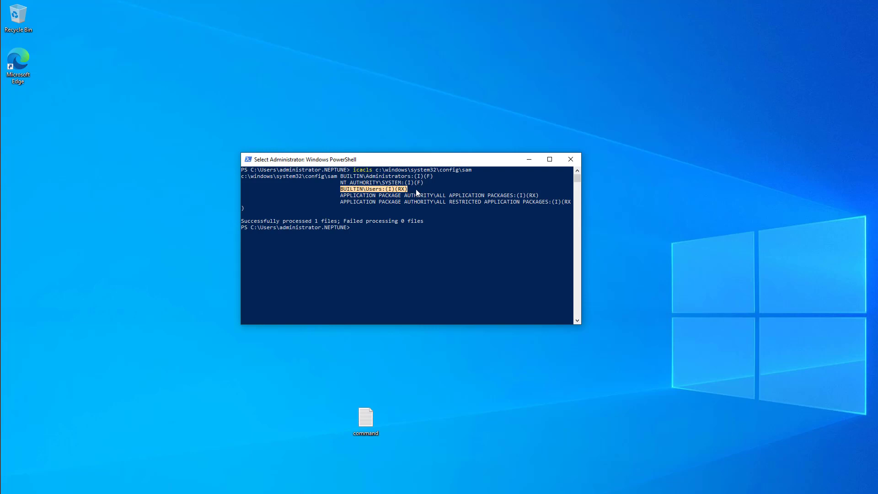
mouse_move(387, 195)
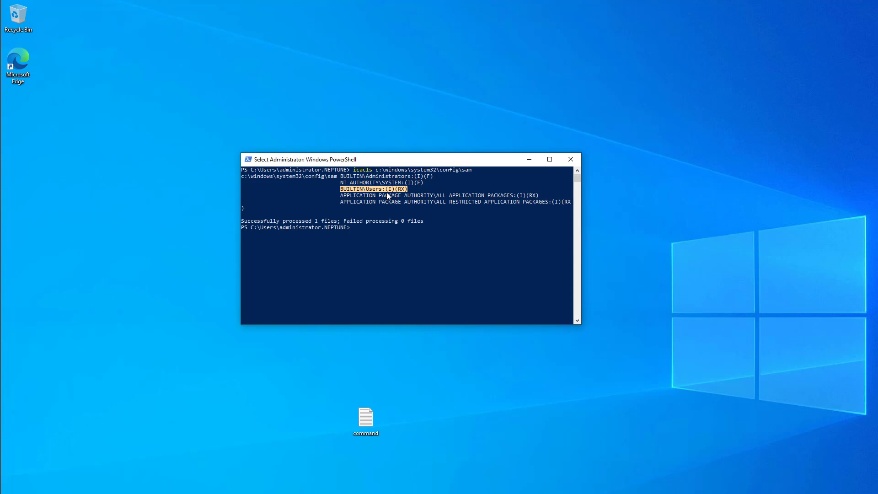
mouse_move(392, 196)
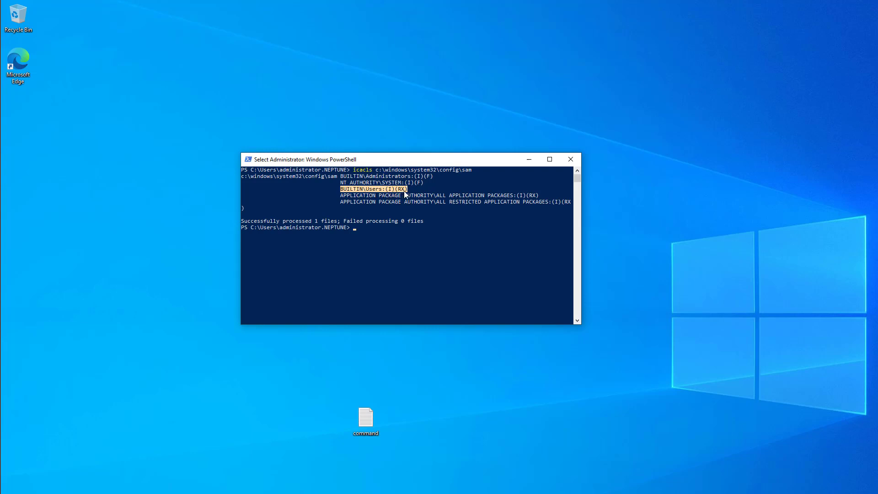
mouse_move(407, 195)
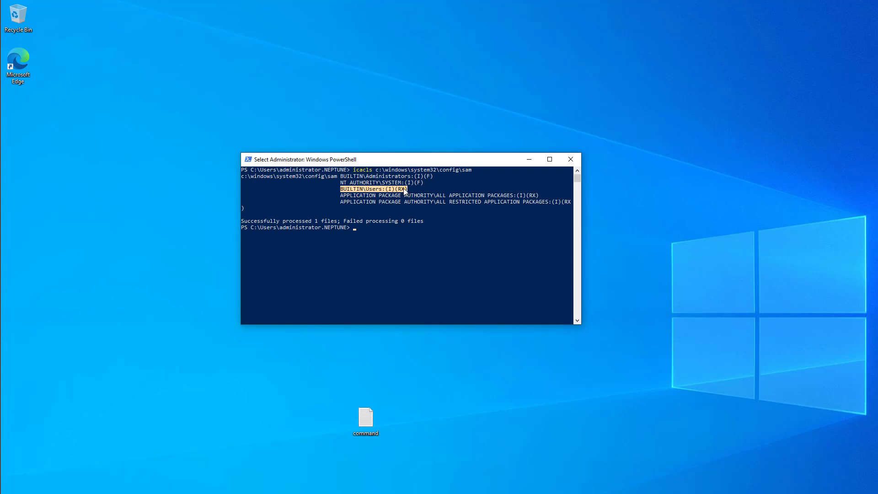
mouse_move(390, 193)
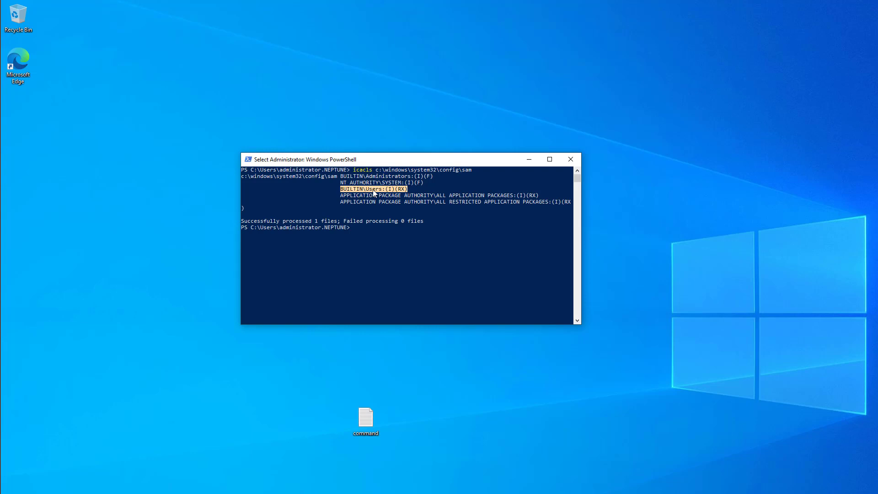
mouse_move(390, 199)
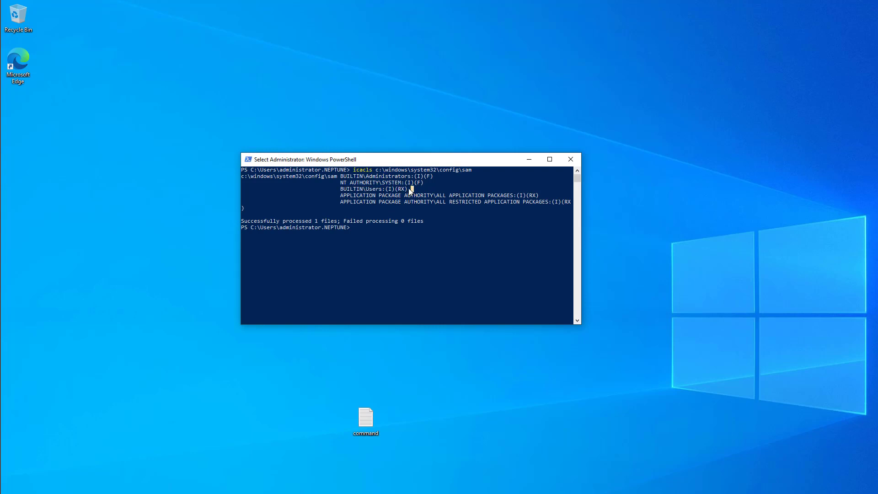
drag(340, 189, 411, 189)
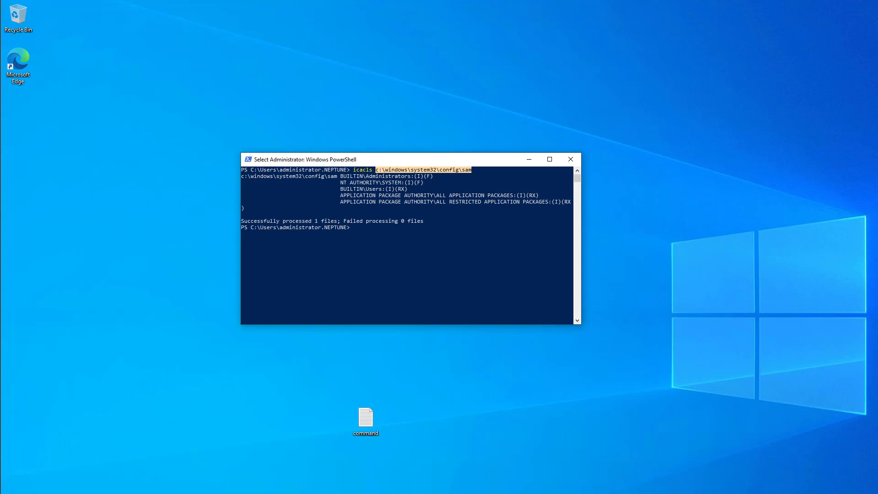
mouse_move(846, 451)
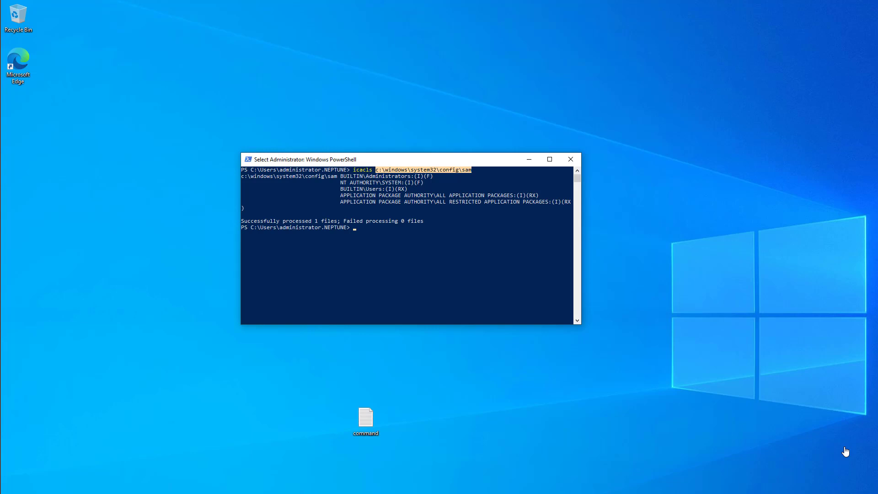
mouse_move(763, 362)
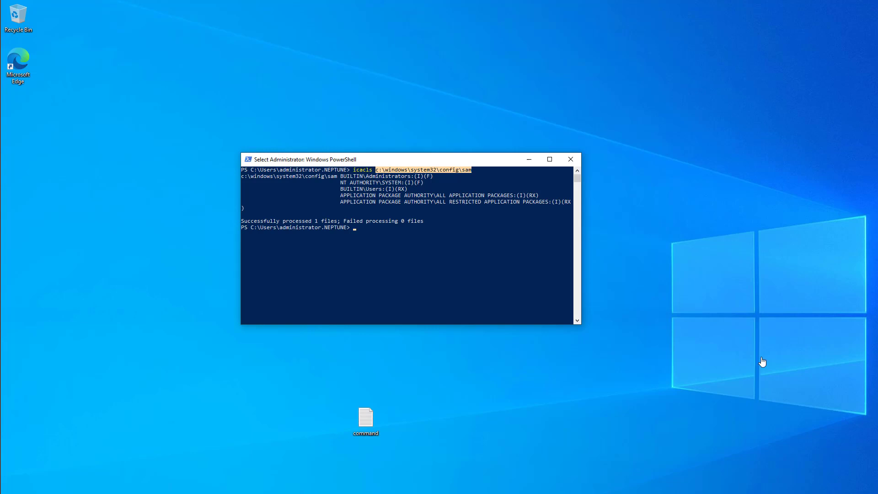